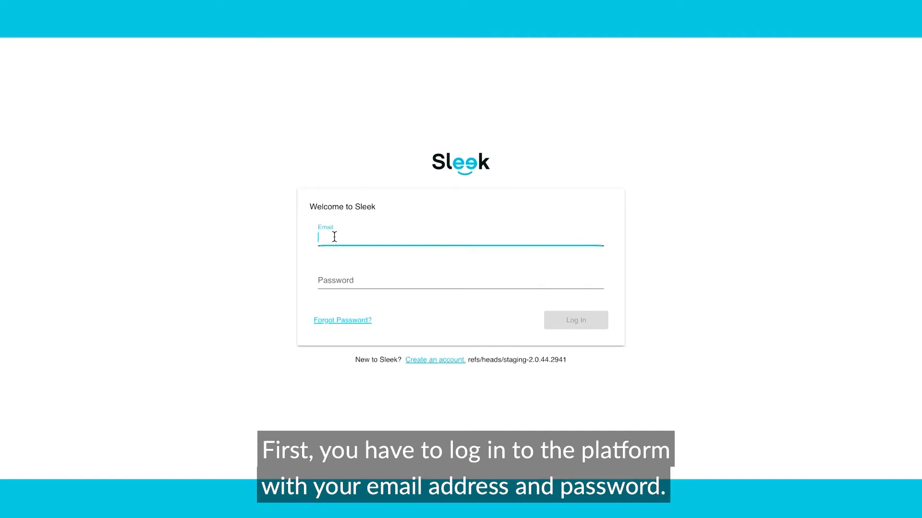
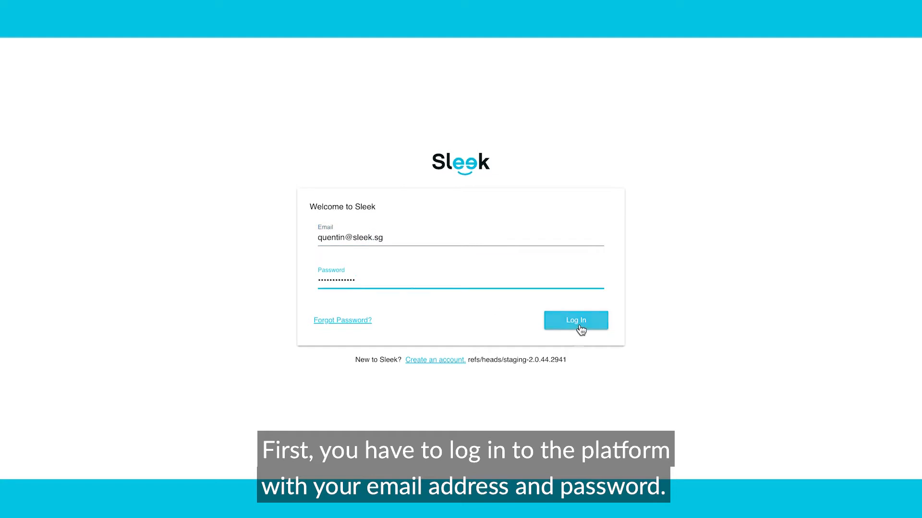
Step: Log in and navigate to Requests > Request to list available request types
click(575, 321)
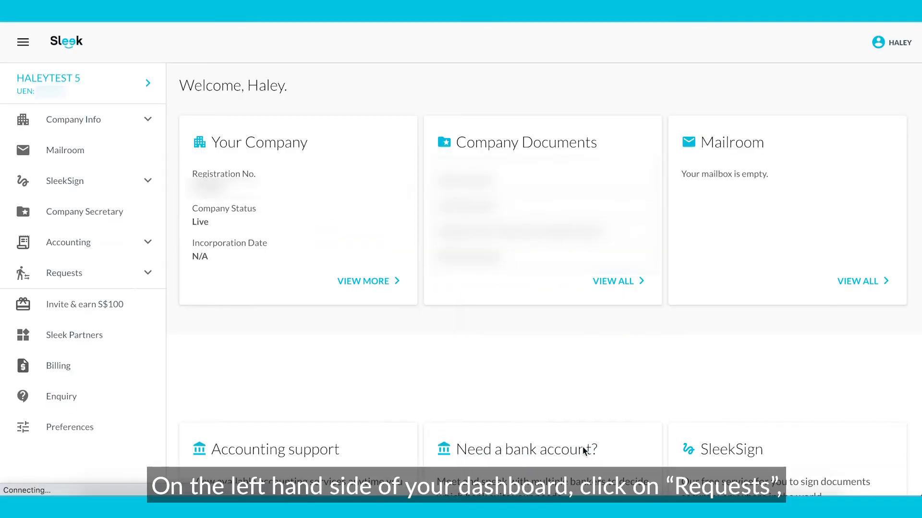
click(63, 273)
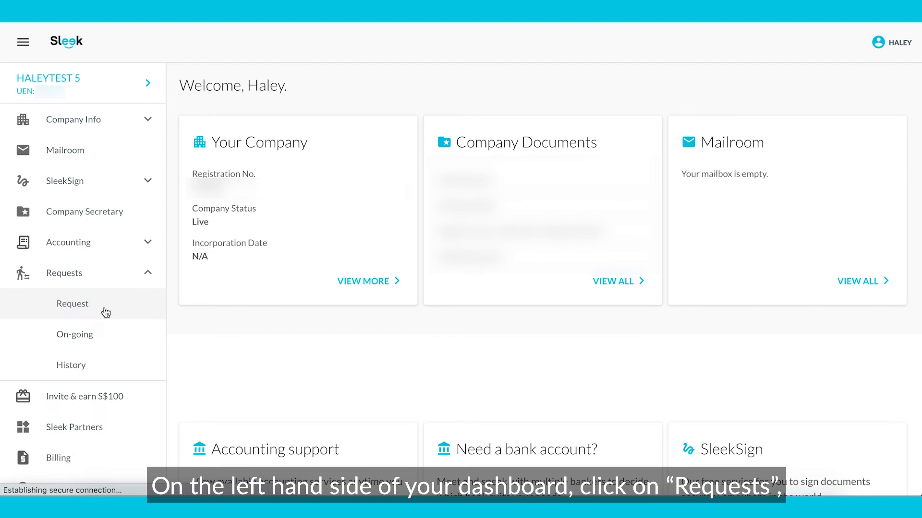
click(72, 304)
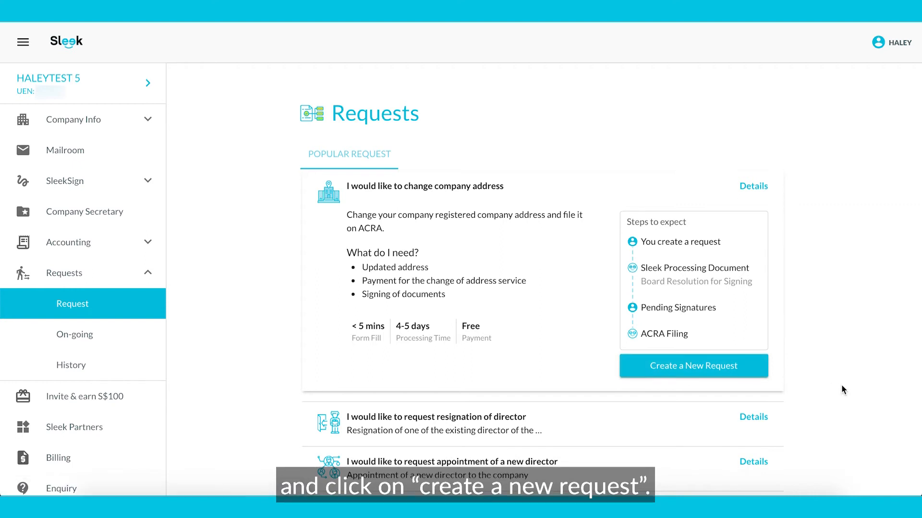
click(693, 366)
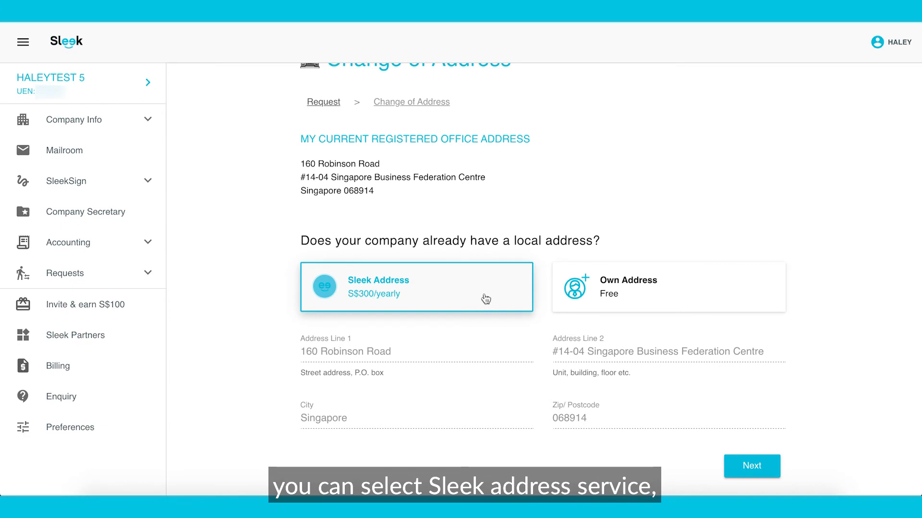
click(668, 287)
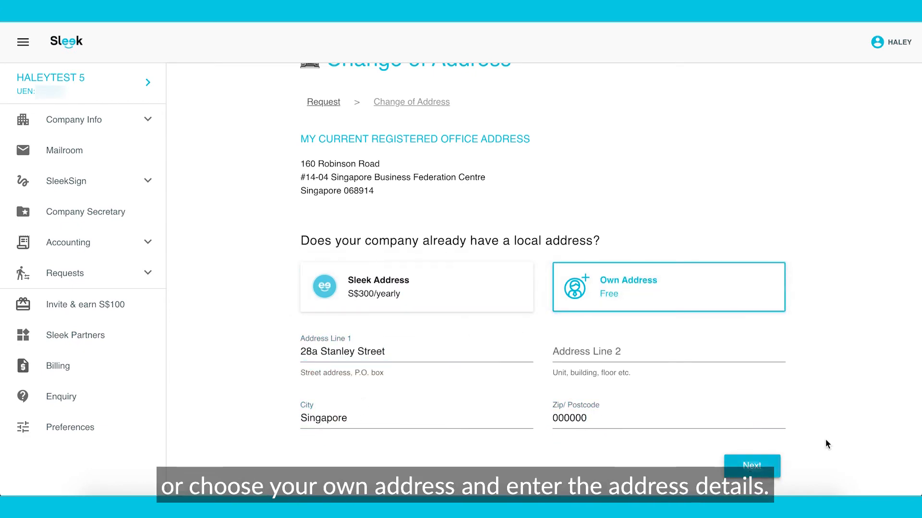
click(751, 467)
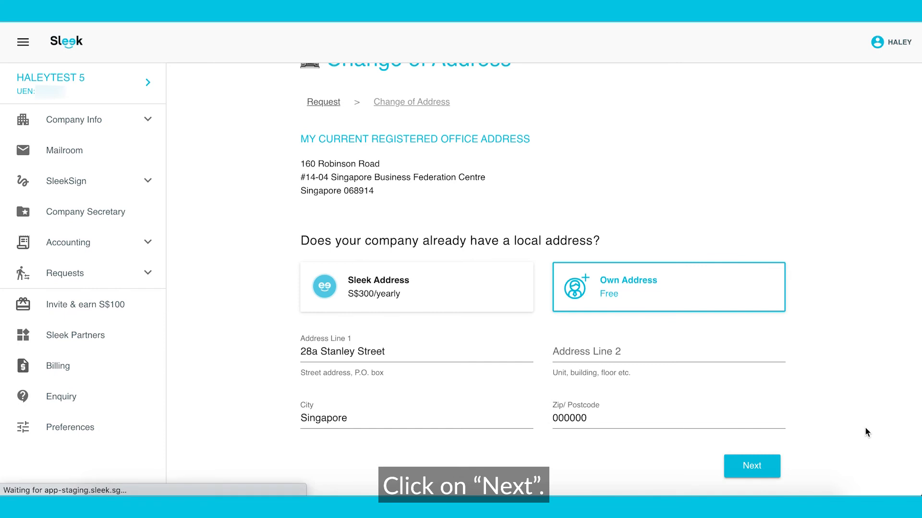
click(751, 466)
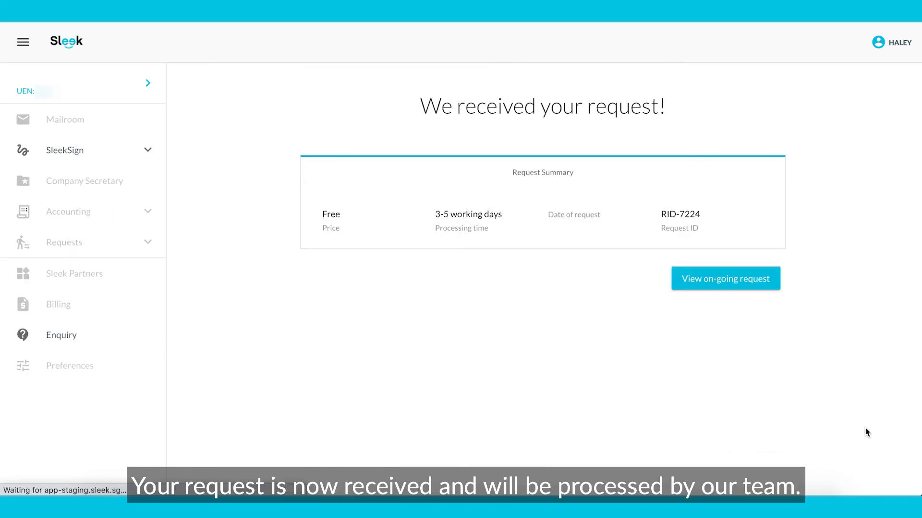
mouse_move(725, 278)
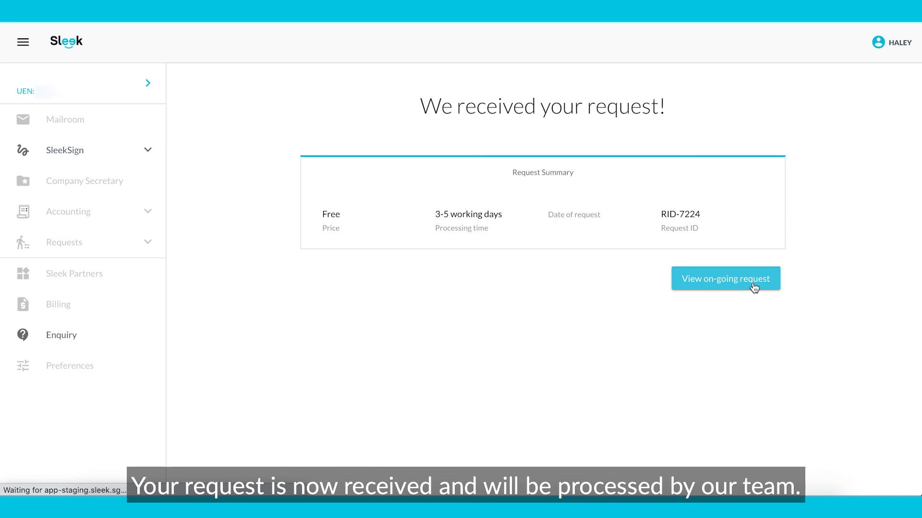
Step: View the on-going request to reach the 'We received your request!' confirmation
click(726, 278)
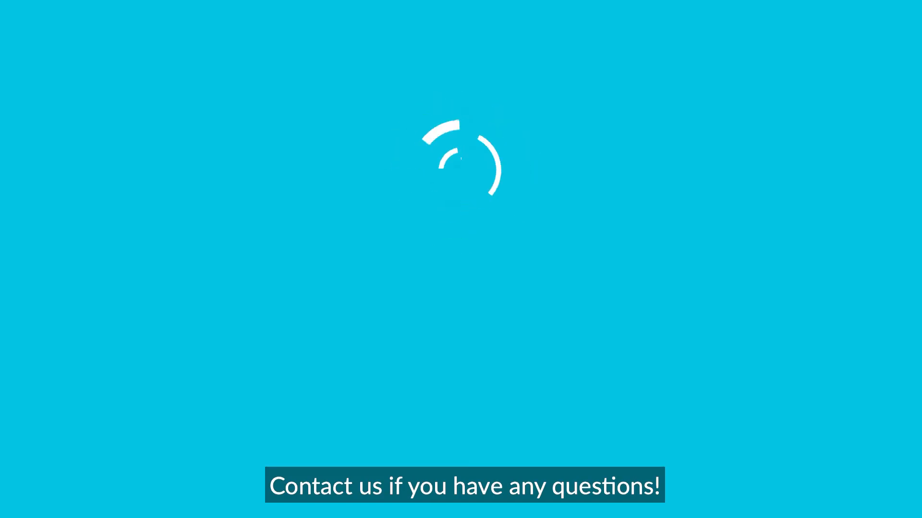